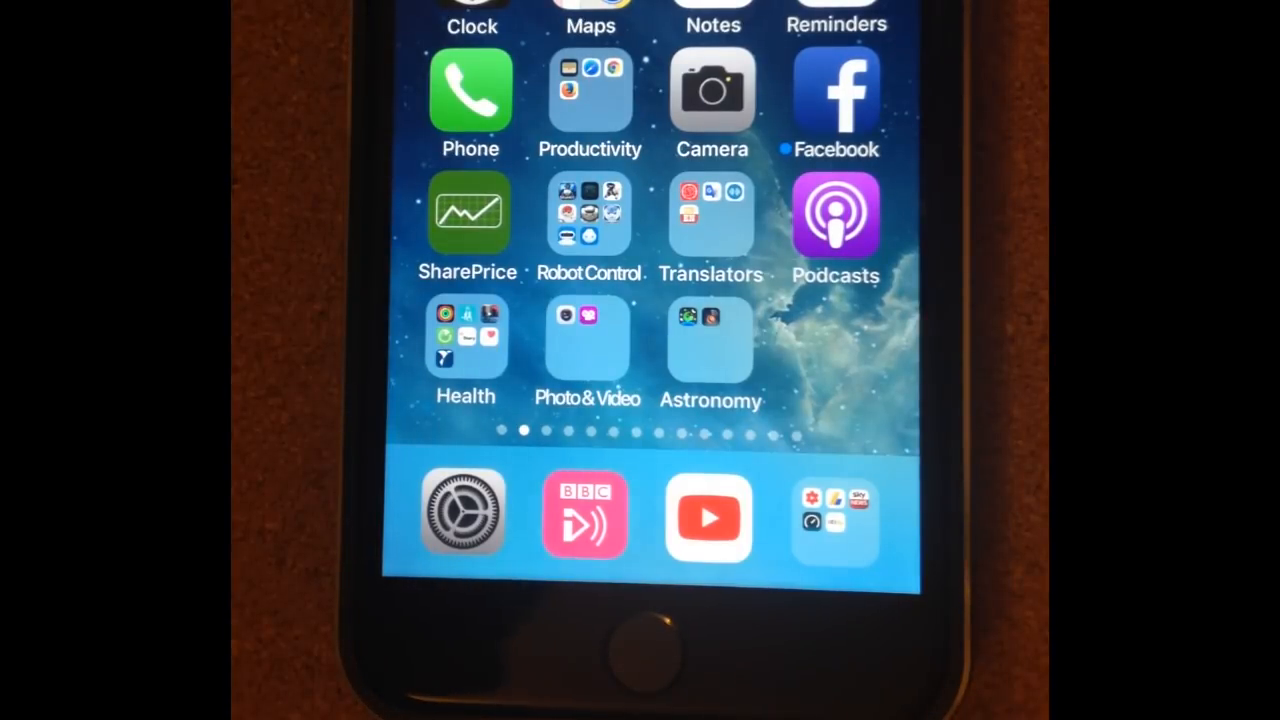
Step: Launch the Settings app from the Home Screen dock to show its main list
click(462, 516)
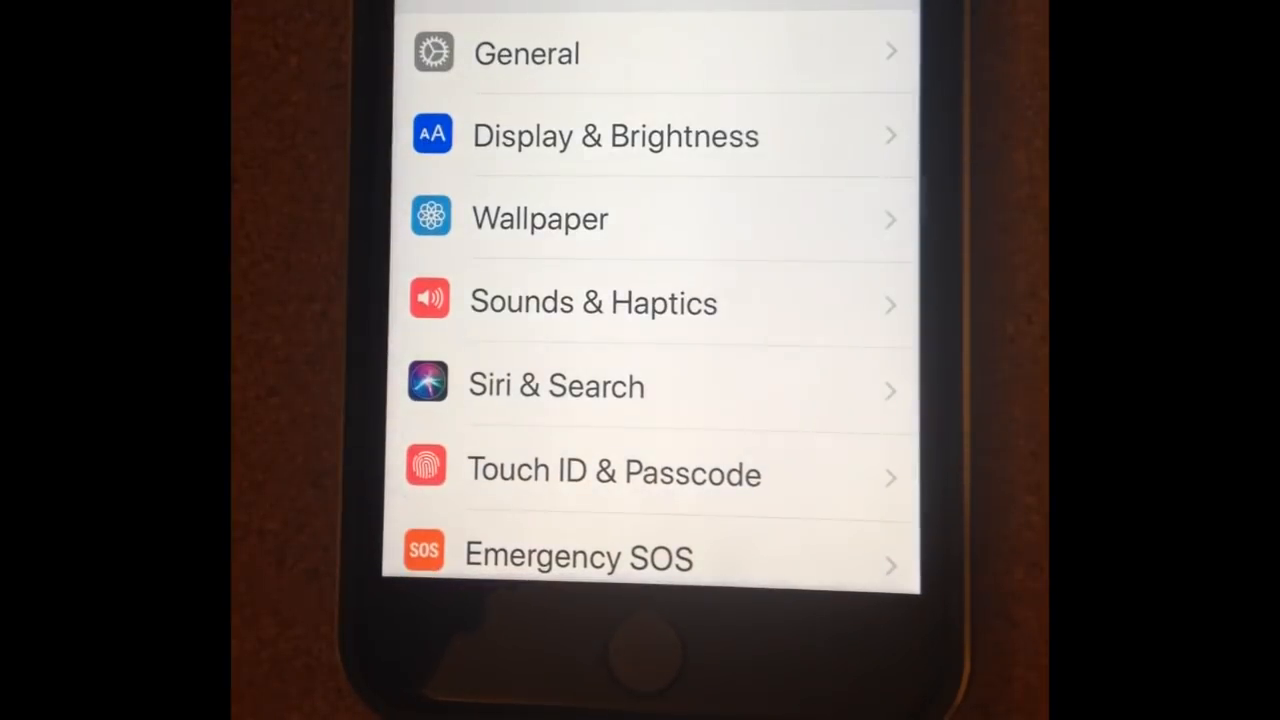